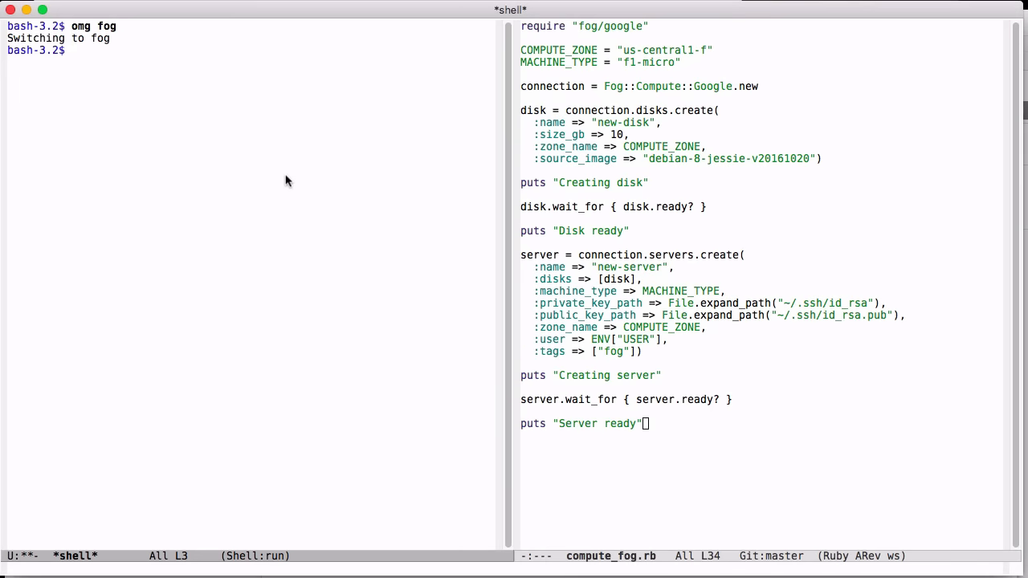
text(g)
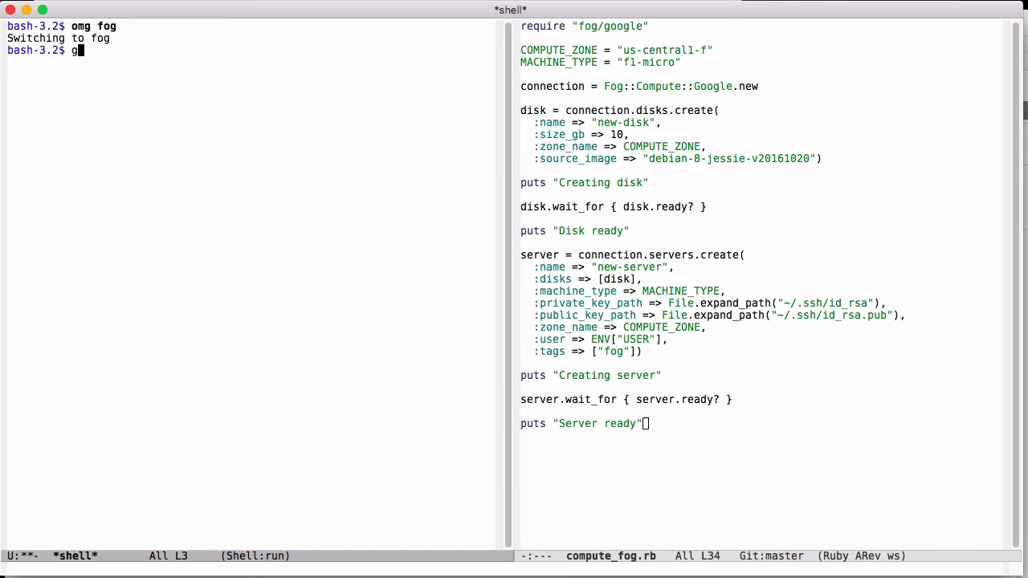
text(em list fog-google)
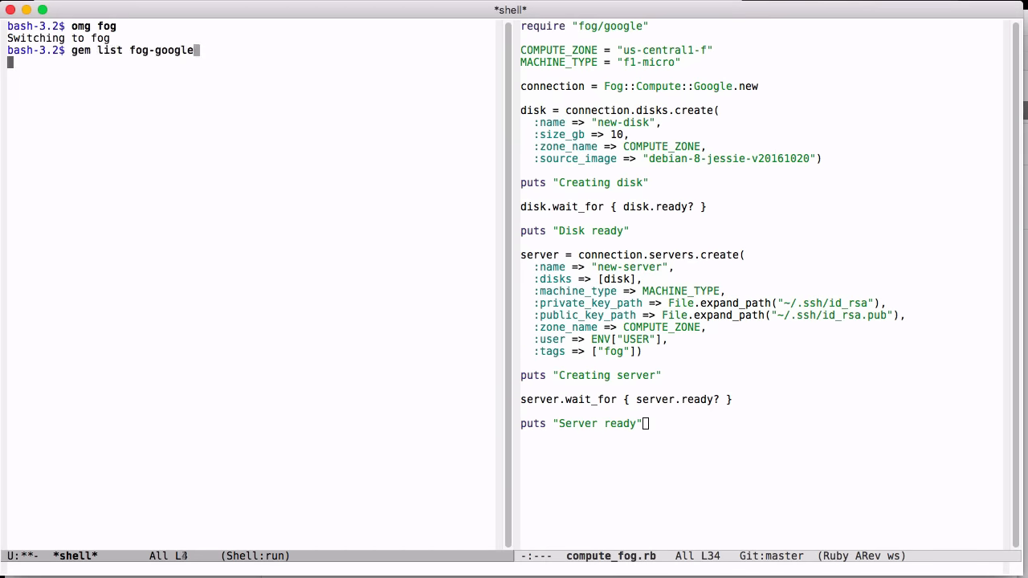
text(ls ~/.fog)
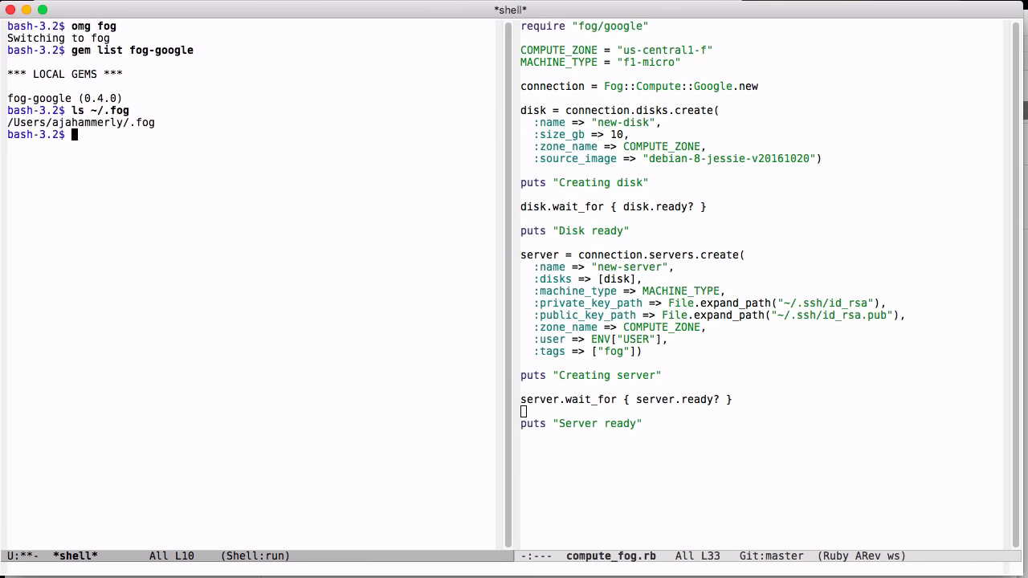
text(ruby compute_fog.r)
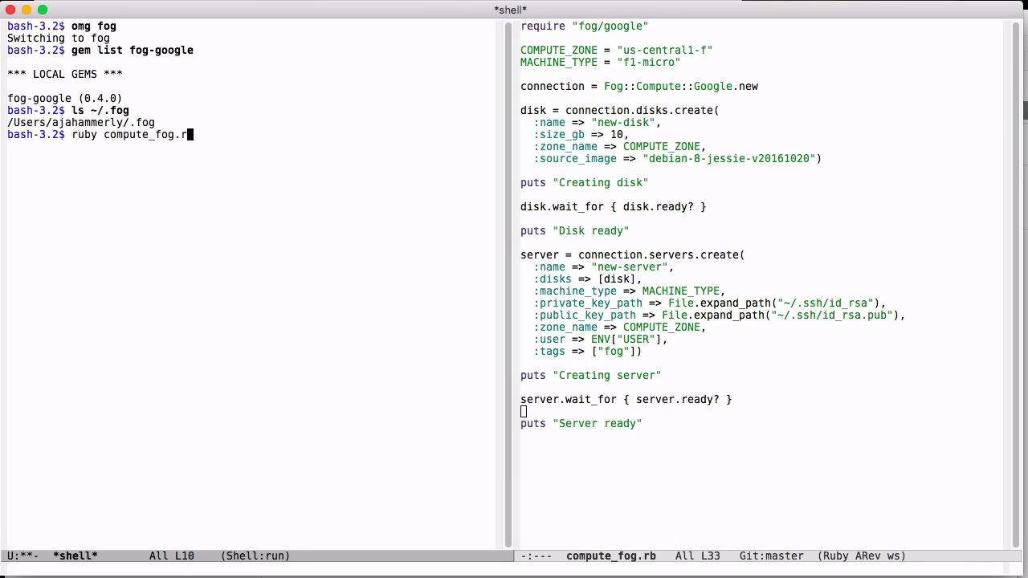